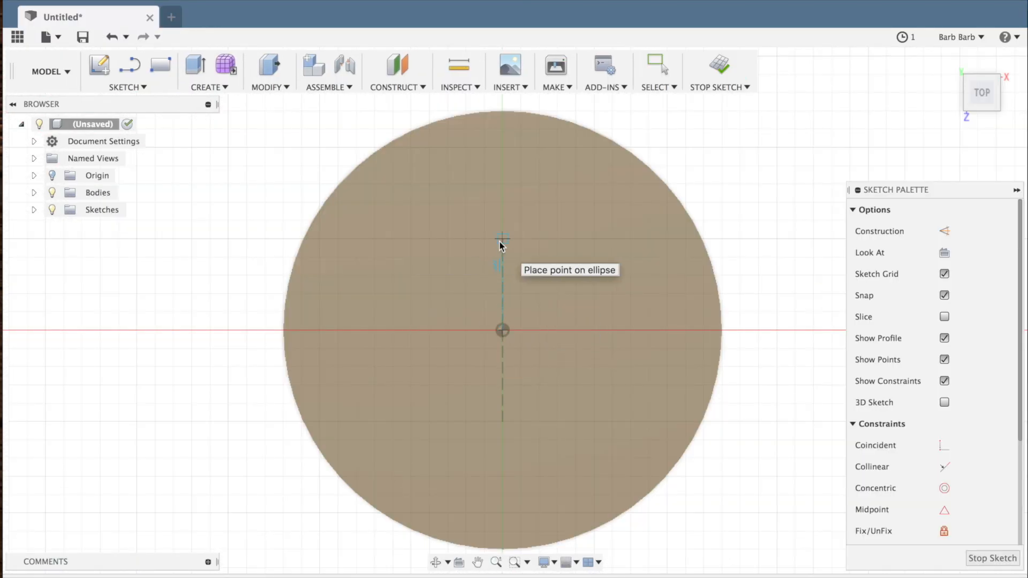
- Draw two perpendicular ellipses from the disc's centre point
{"action": "left_click", "coordinate": [125, 87]}
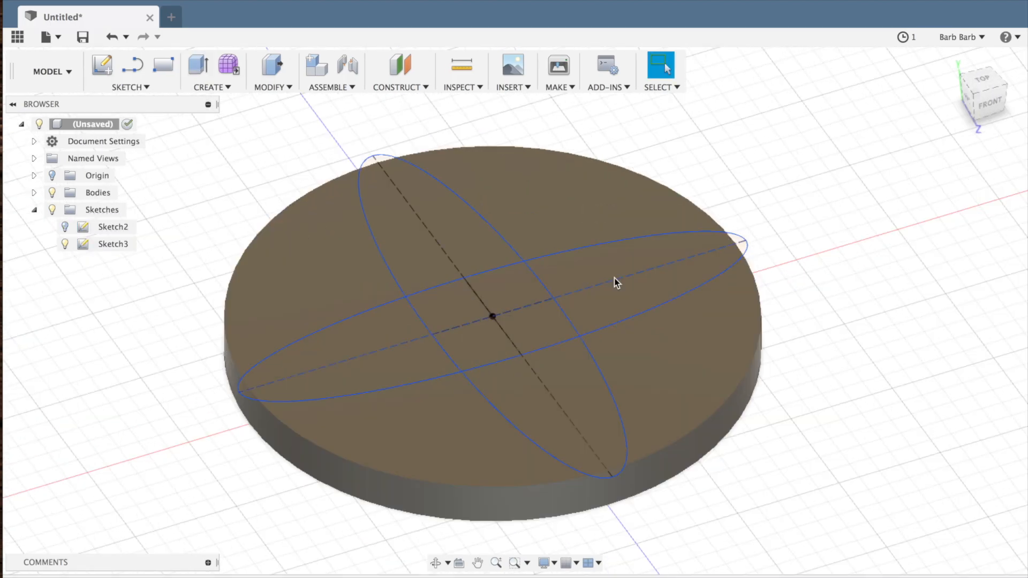
{"action": "left_click", "coordinate": [198, 67]}
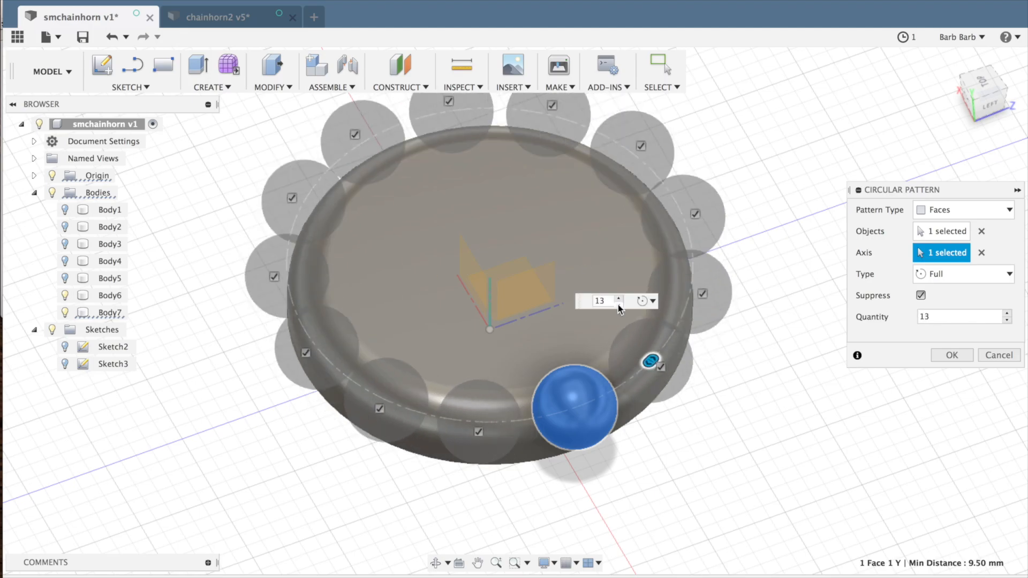
- Pattern the ball 13 times around the pulley and cut the pockets from the pulley body
{"action": "left_click", "coordinate": [620, 305]}
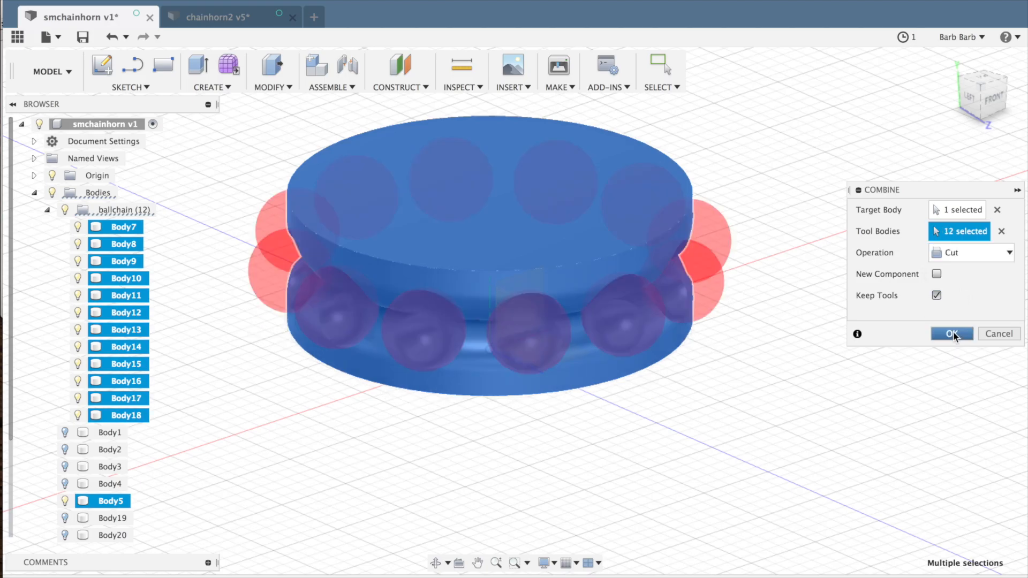
{"action": "left_click", "coordinate": [951, 334]}
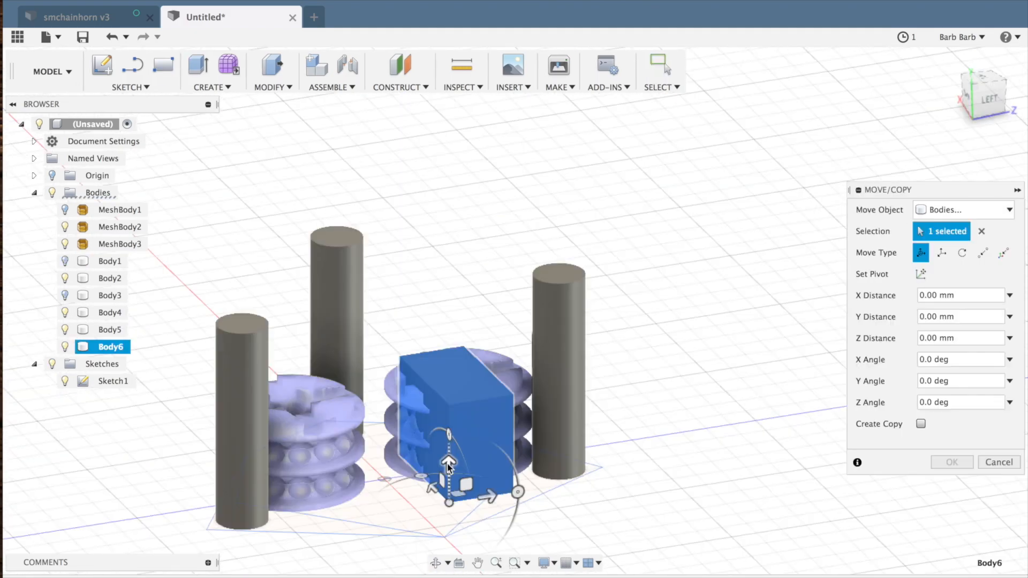
- Move the rectangular block 3 mm up along Z above the pulley stack
{"action": "left_click_drag", "start_coordinate": [447, 462], "coordinate": [391, 161]}
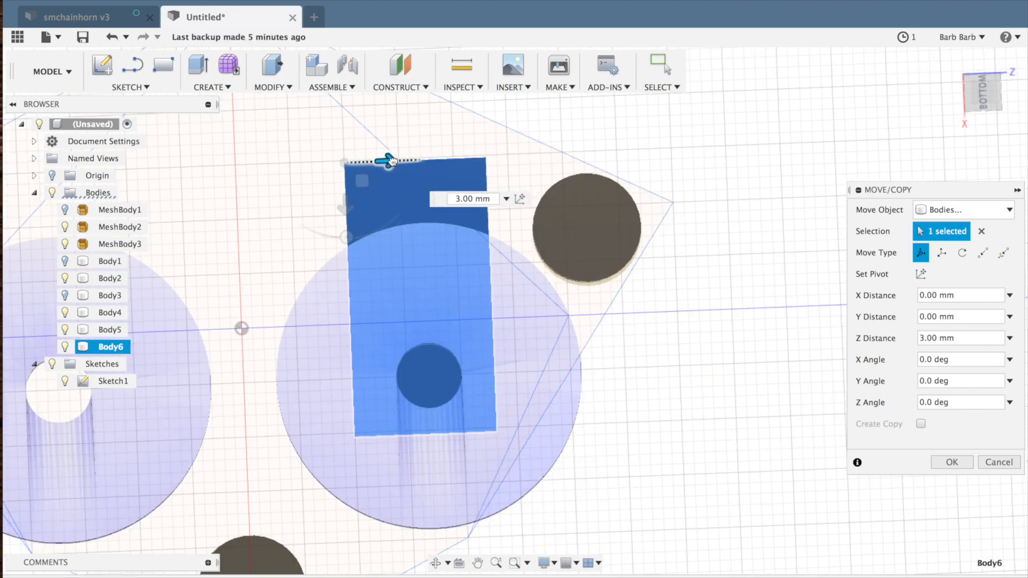
{"action": "left_click", "coordinate": [951, 462]}
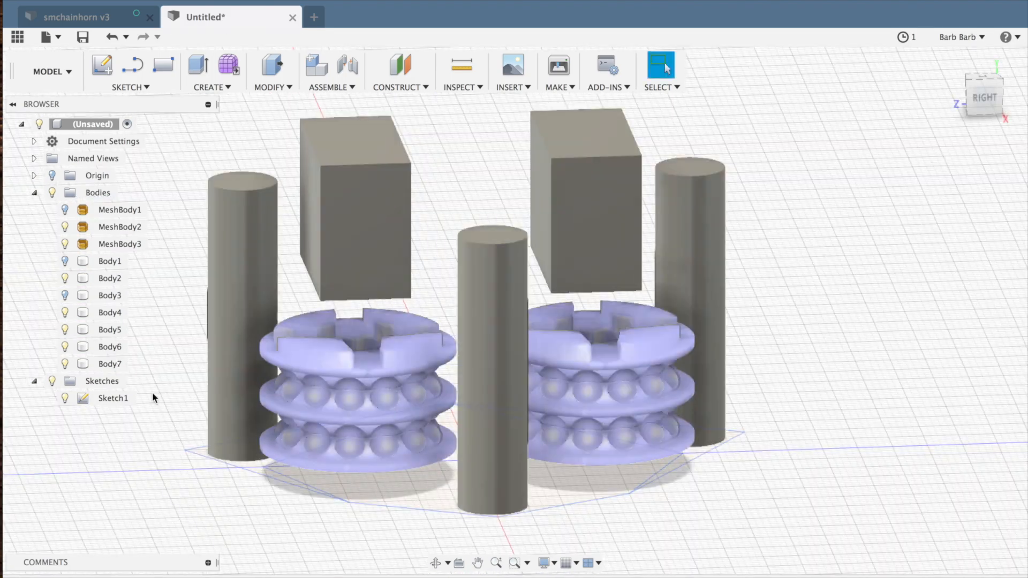
{"action": "left_click", "coordinate": [109, 295]}
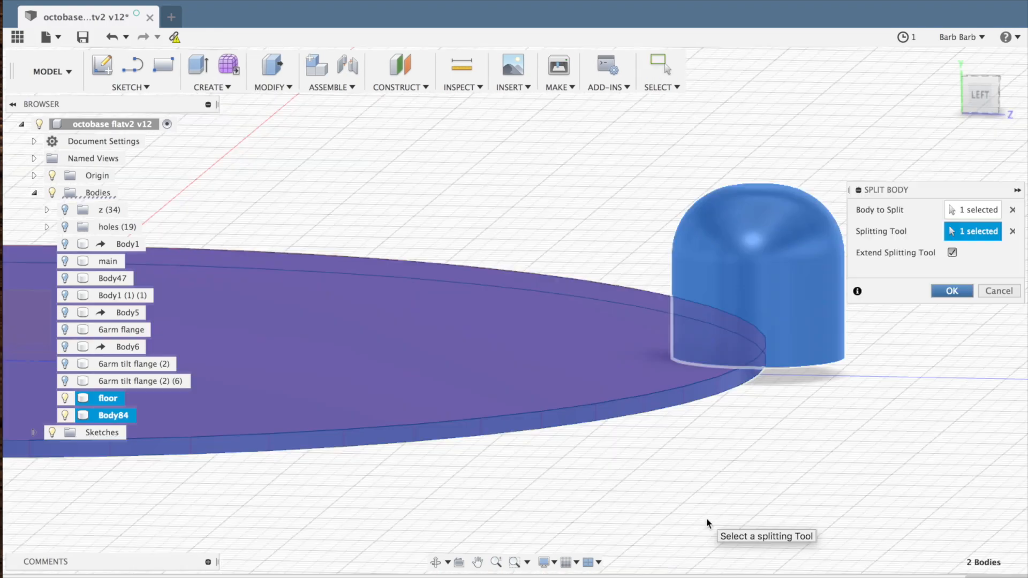
- Split the support at the floor and circular-pattern the support posts around the floor
{"action": "left_click", "coordinate": [951, 290]}
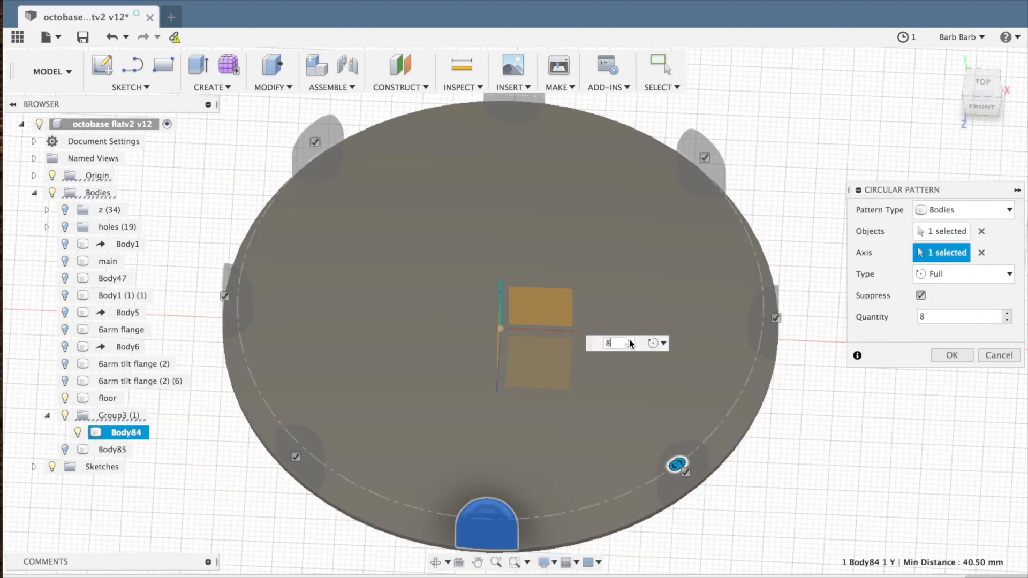
{"action": "left_click", "coordinate": [949, 354]}
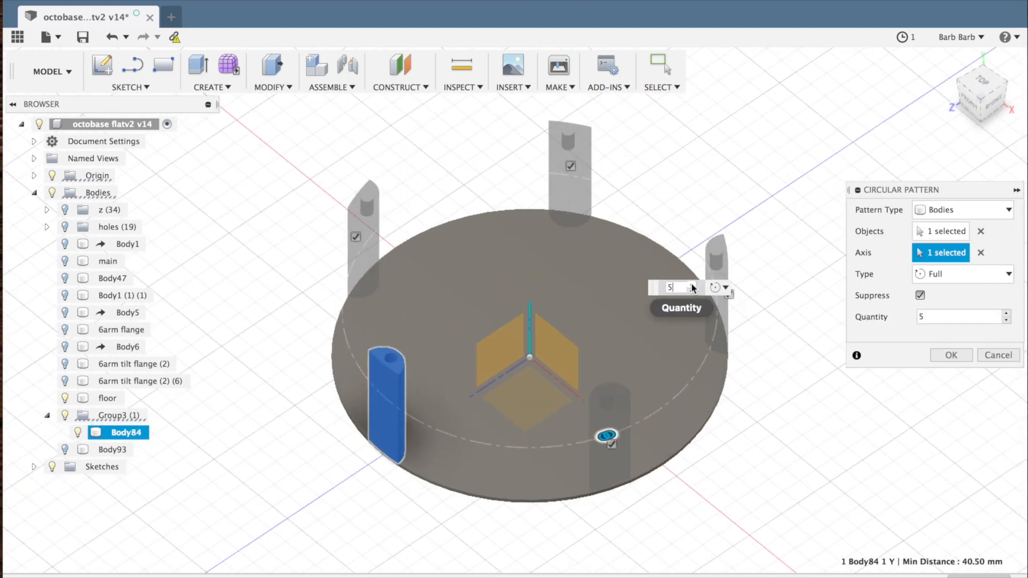
{"action": "left_click", "coordinate": [949, 354]}
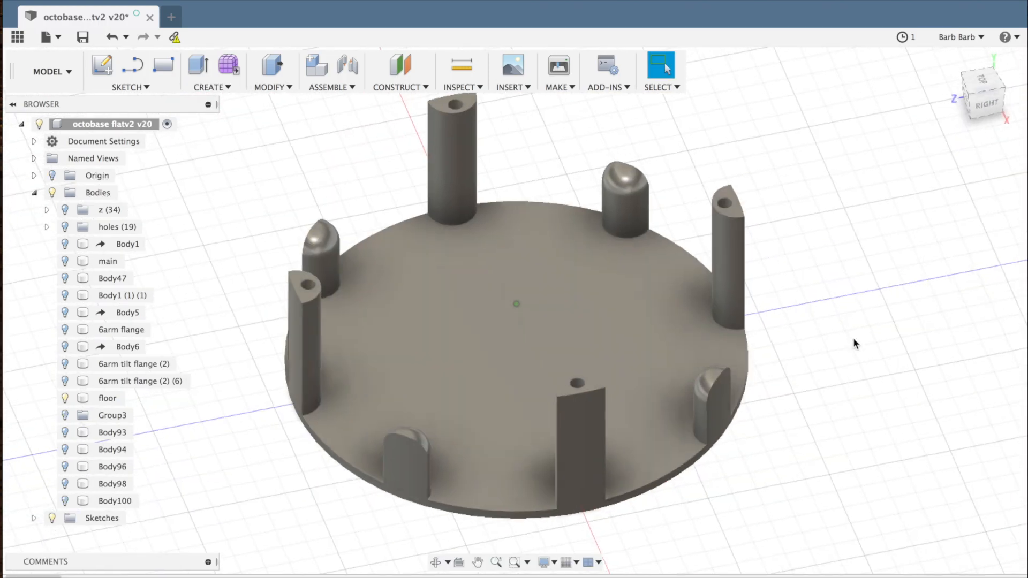